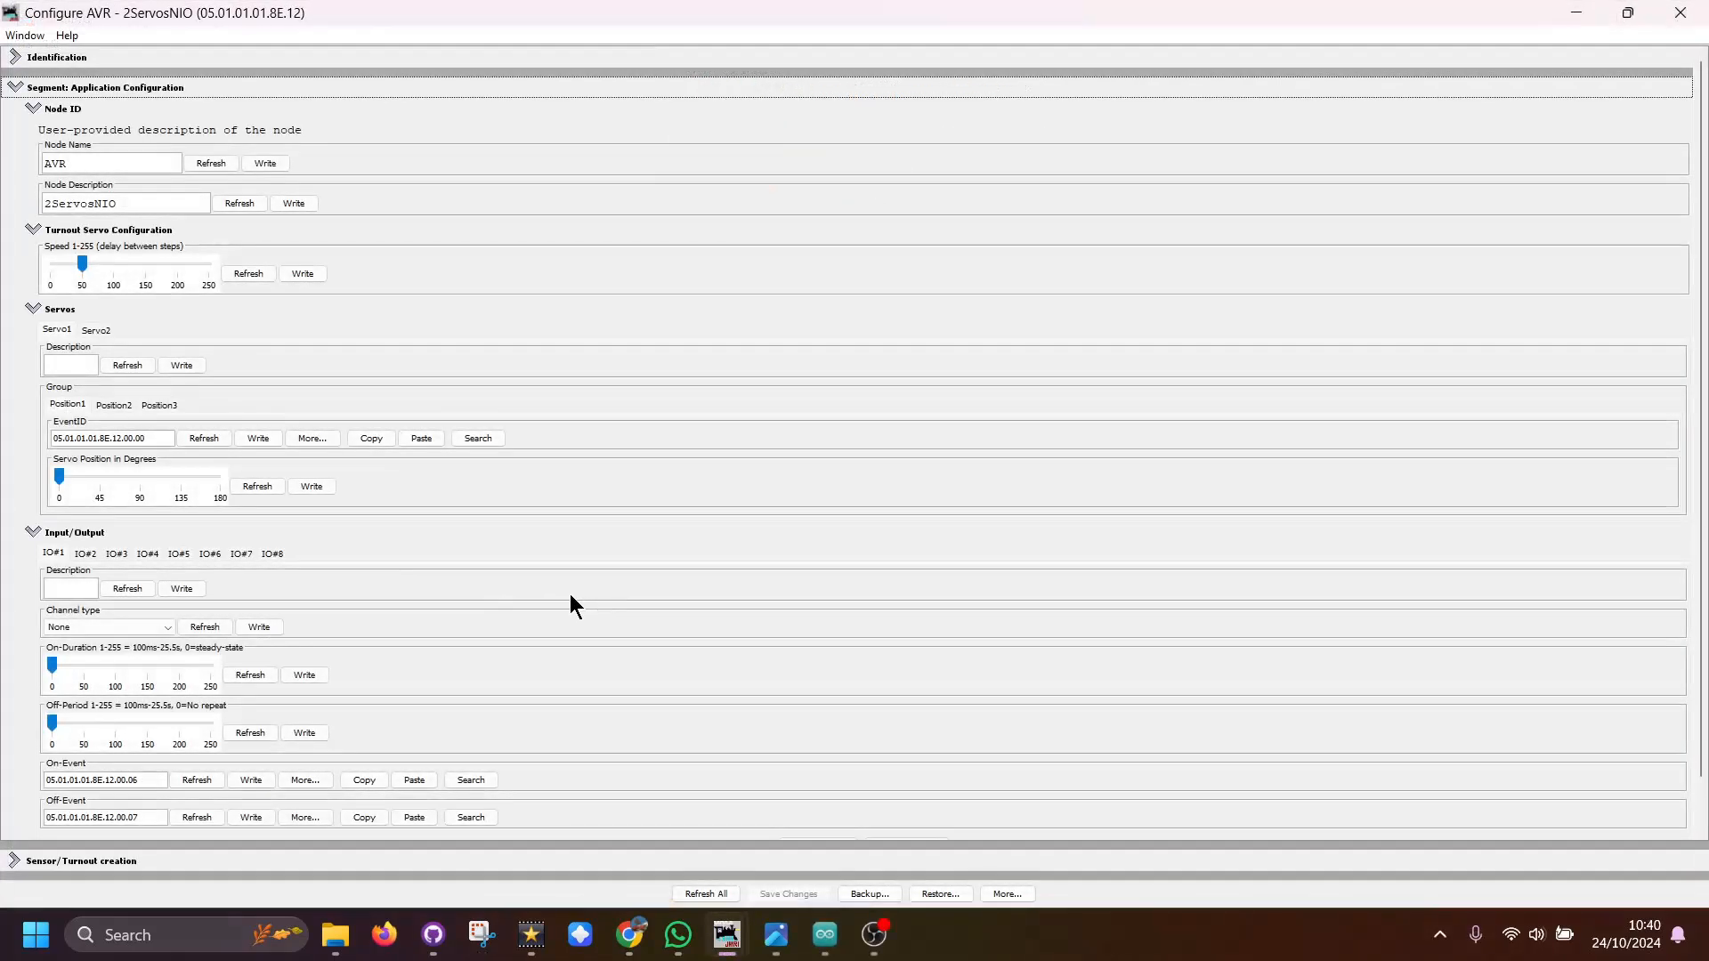
mouse_move(535, 557)
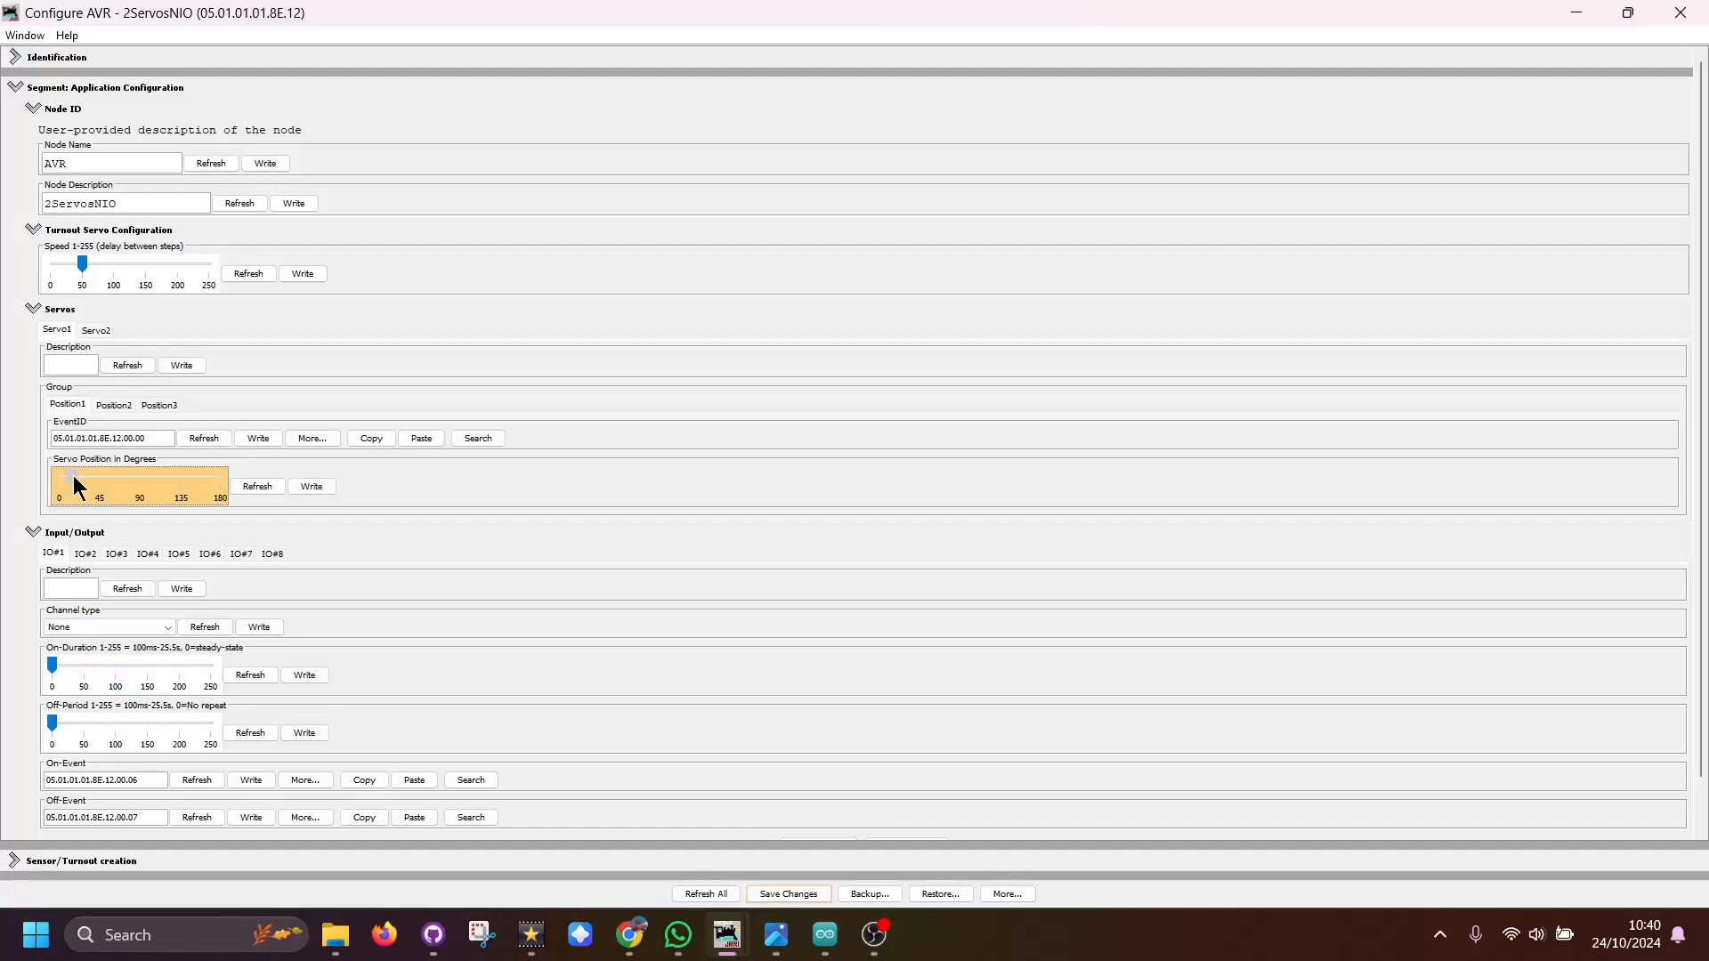
Raise Servo1 Position1's angle off 0, trigger its EventID, then nudge the angle up to about 50 degrees
click(78, 482)
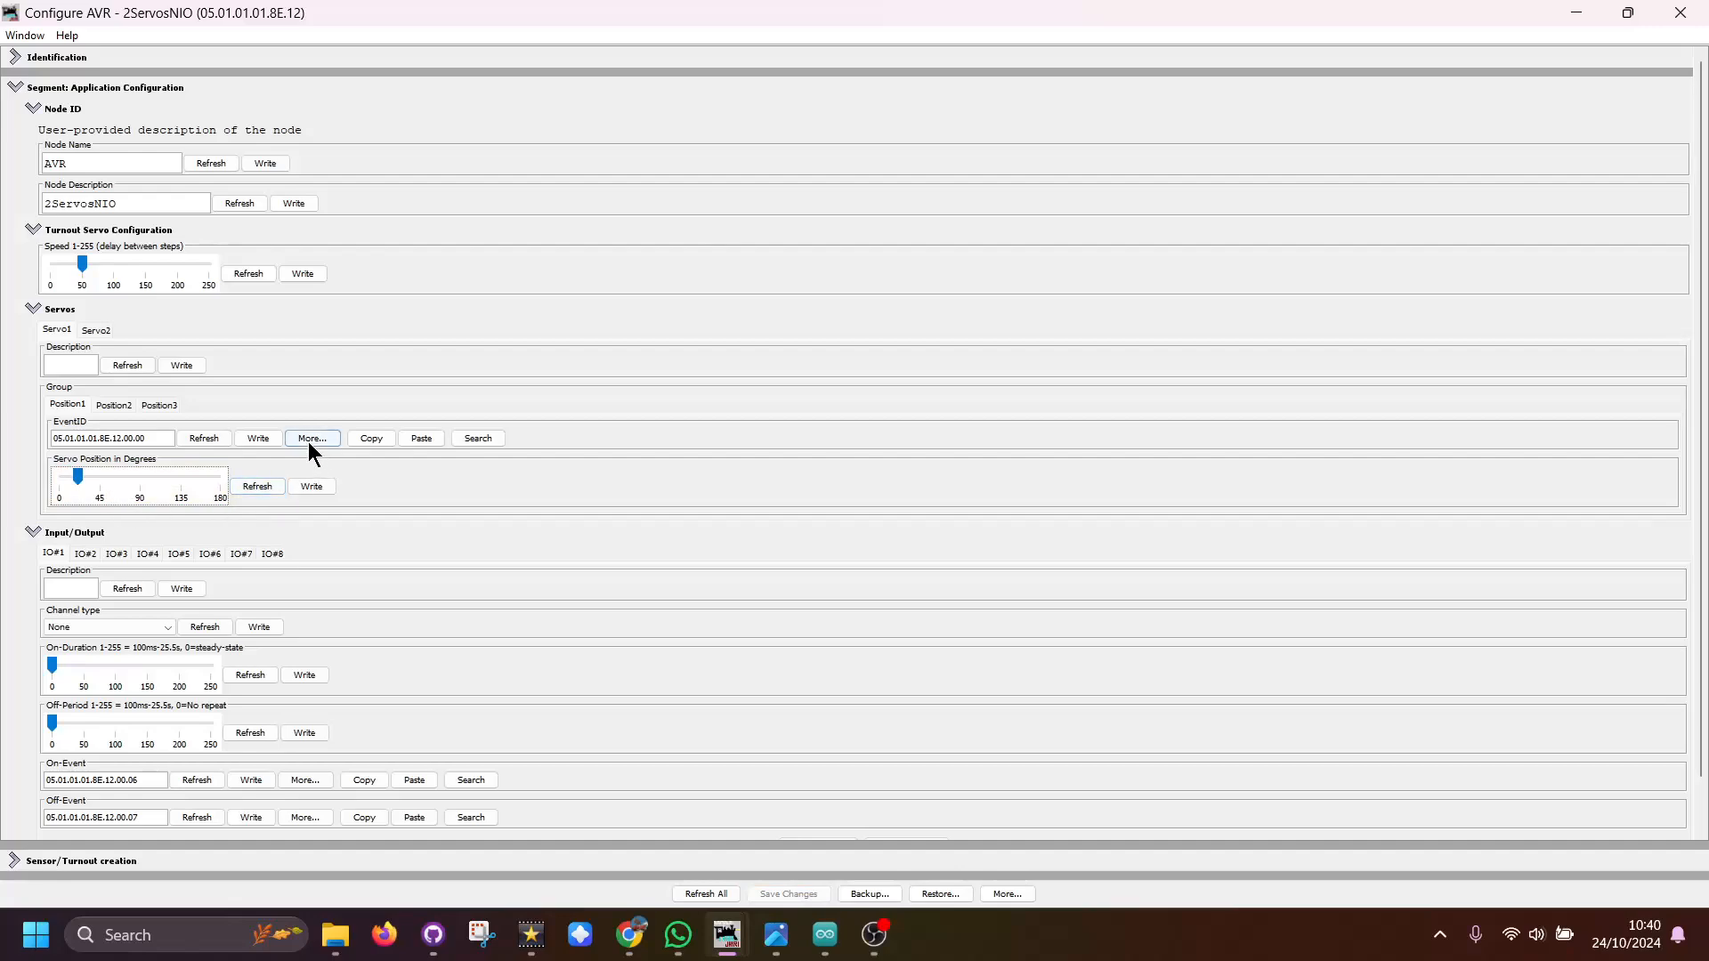
click(312, 438)
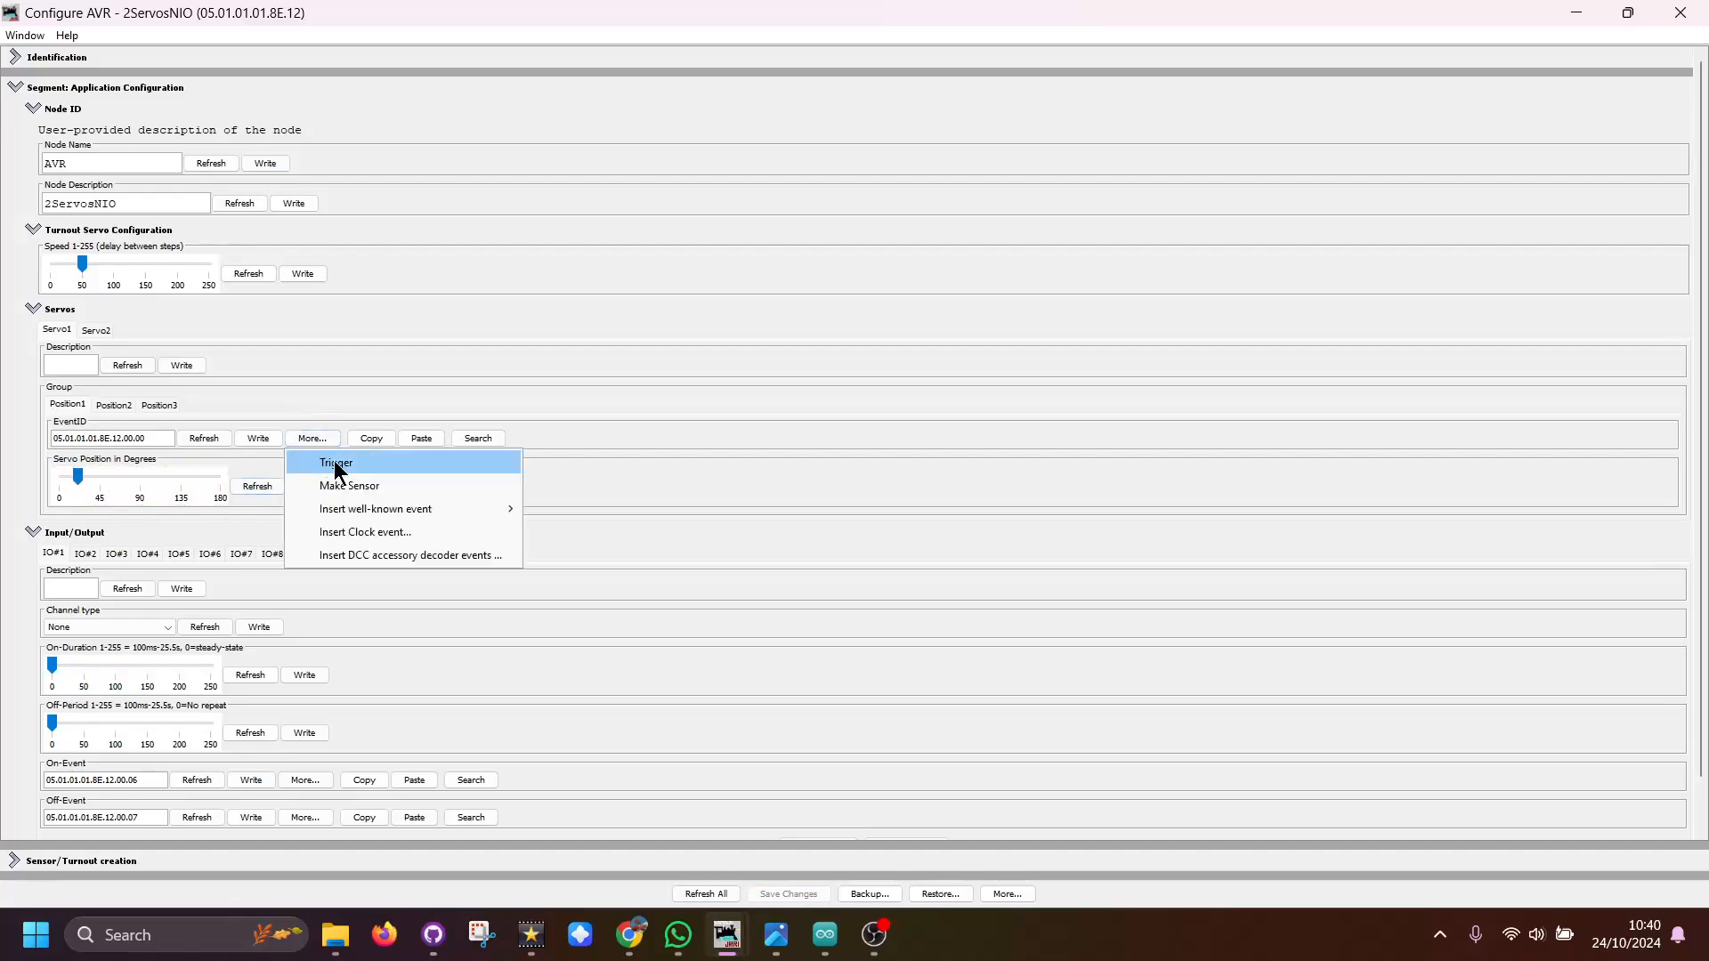
click(313, 438)
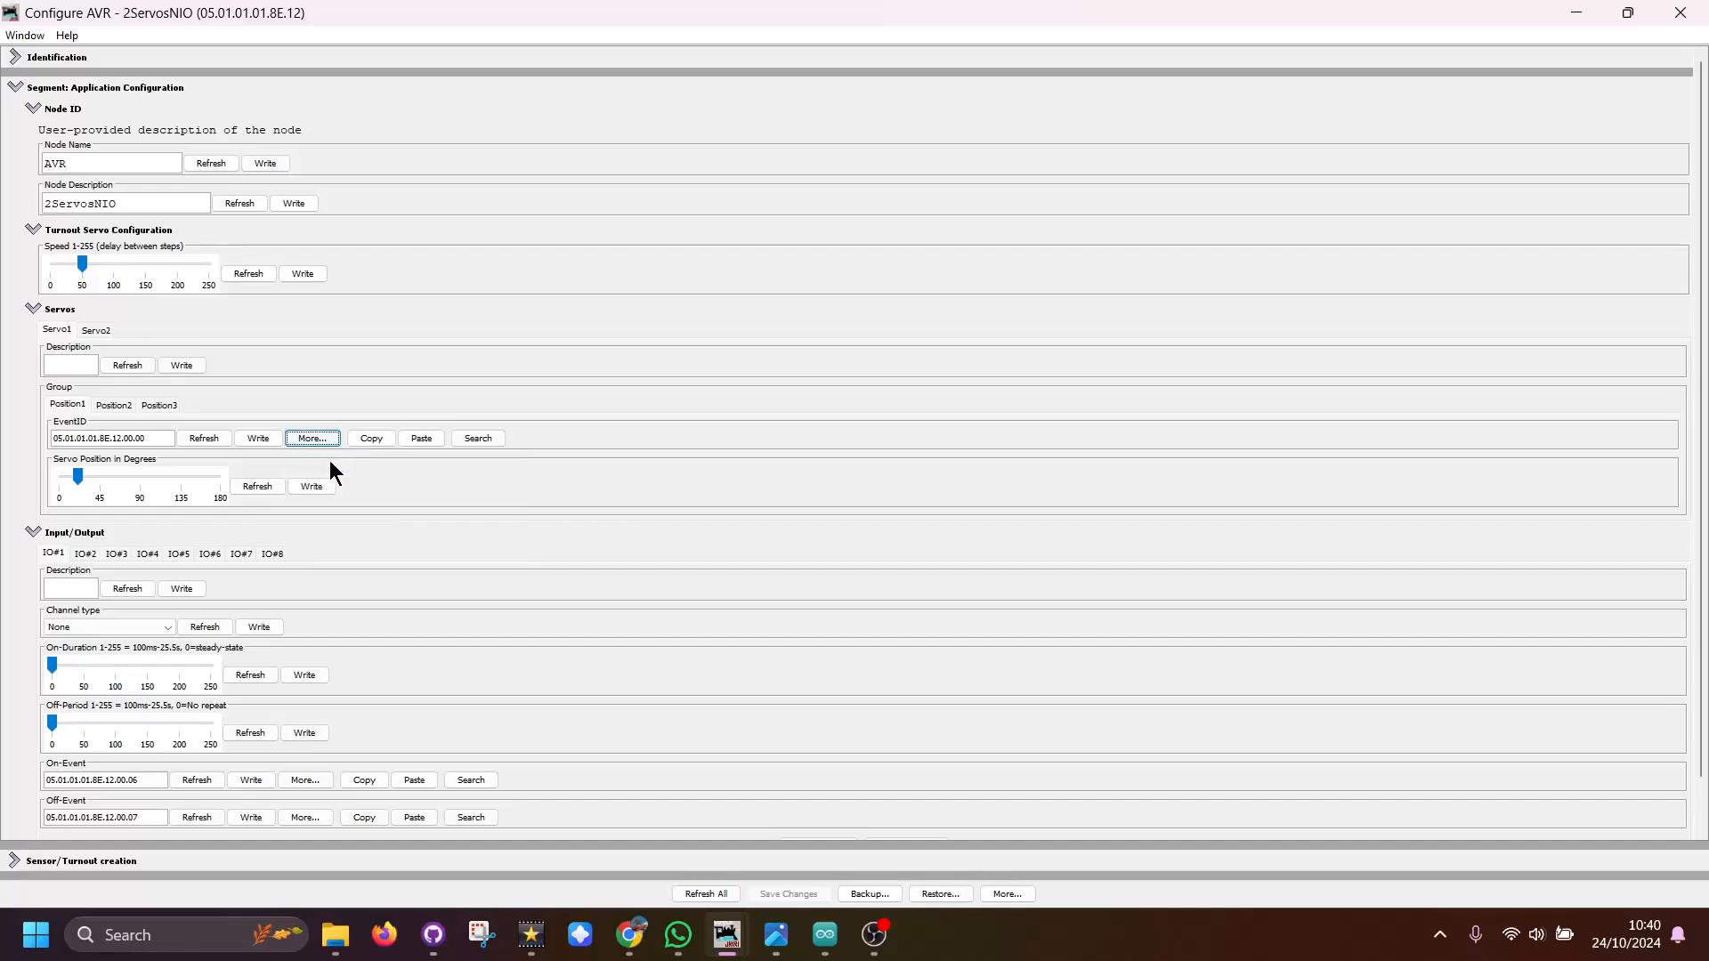
click(77, 478)
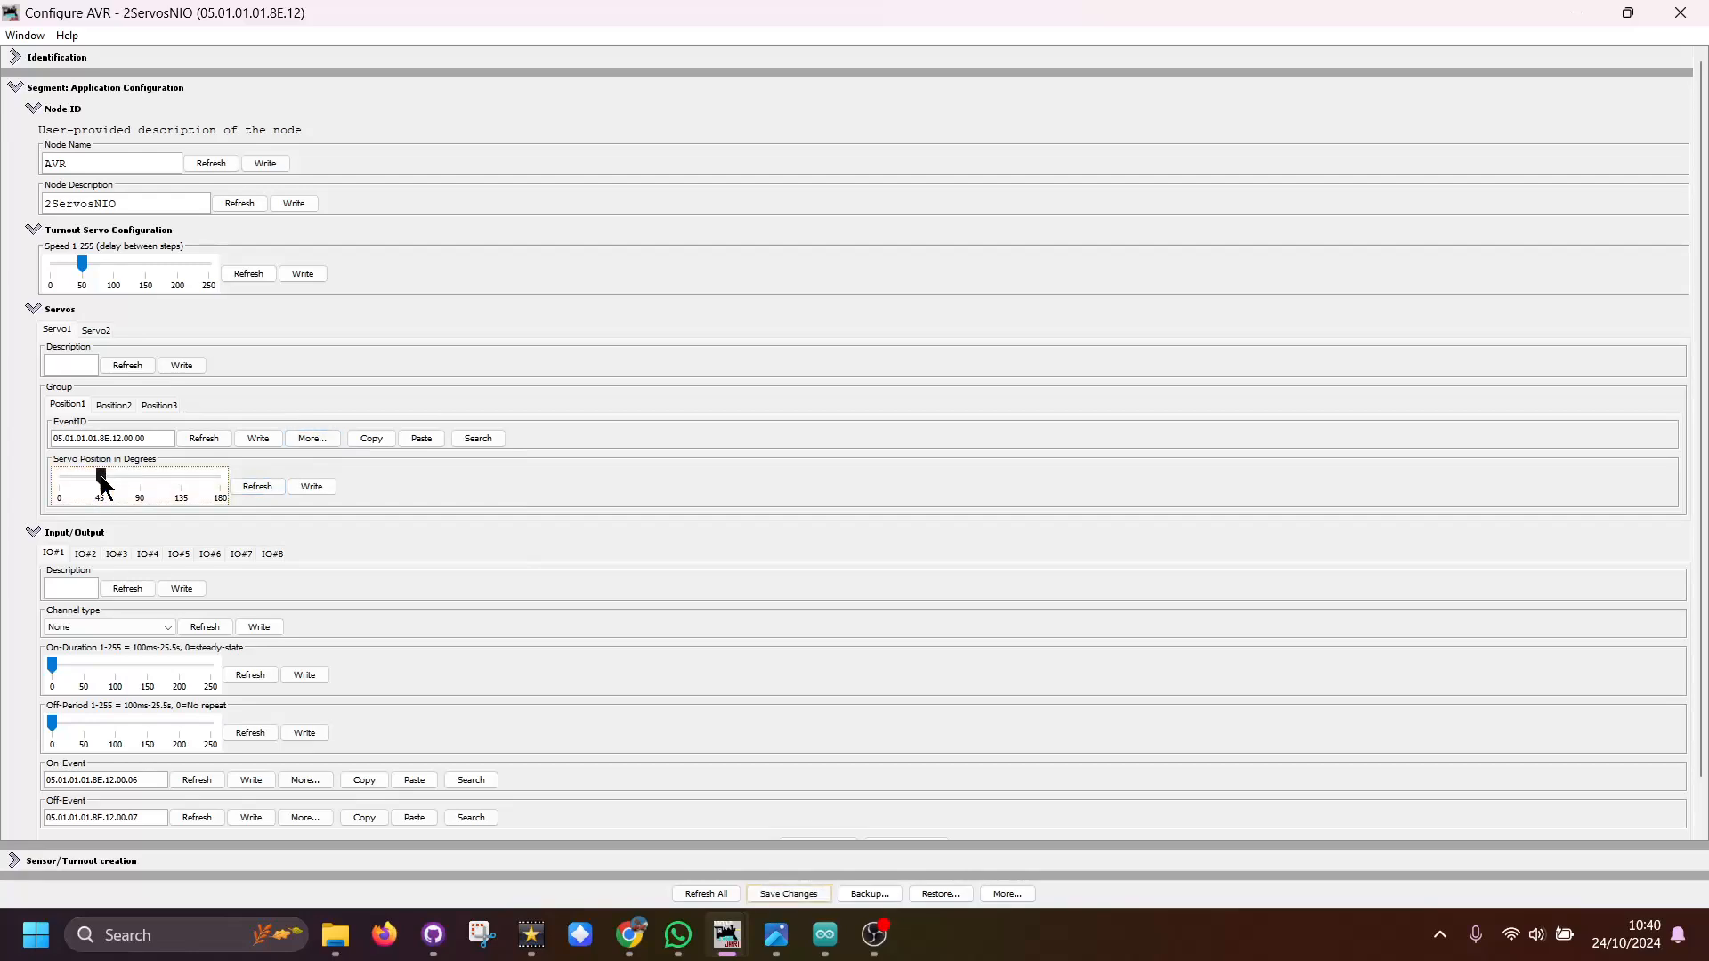
mouse_move(98, 484)
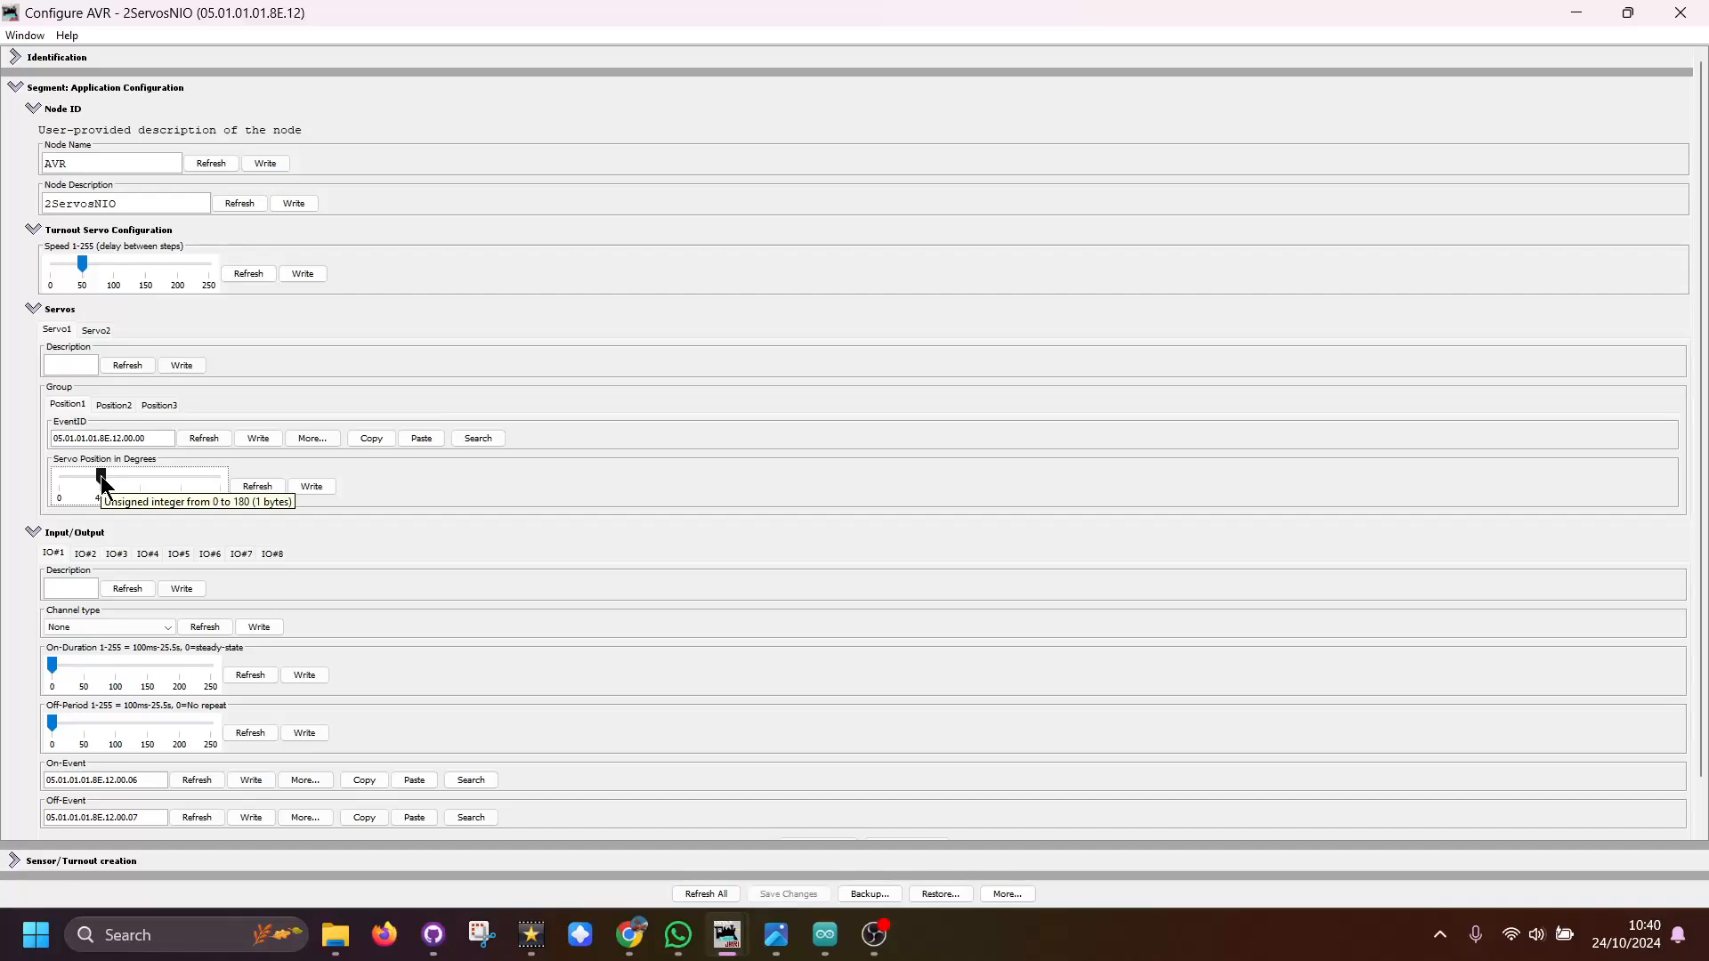